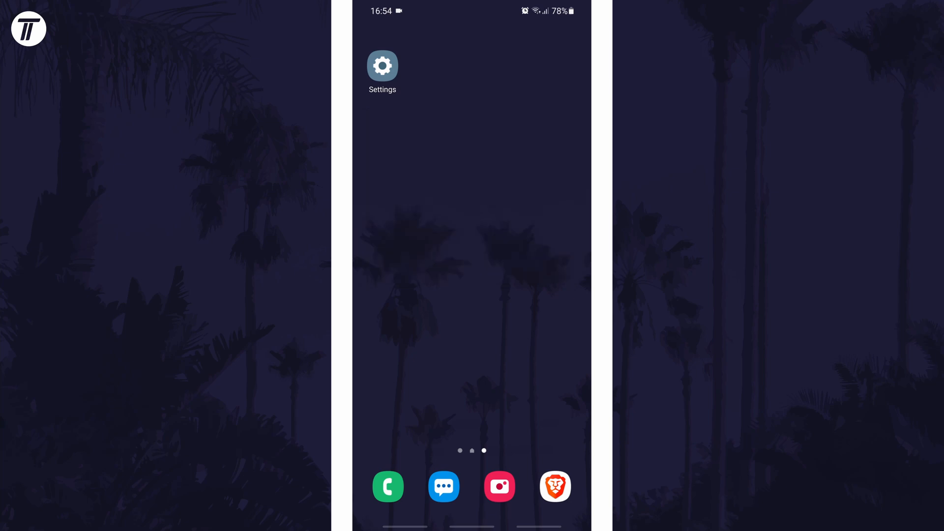
Step: Launch Settings and go to the Sounds and vibration page
{"action": "left_click", "coordinate": [382, 66]}
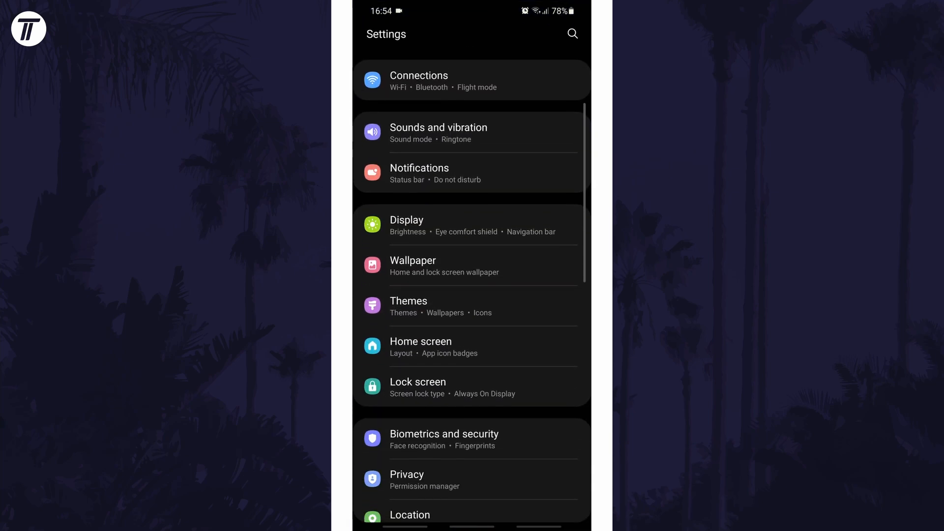
{"action": "left_click", "coordinate": [438, 133]}
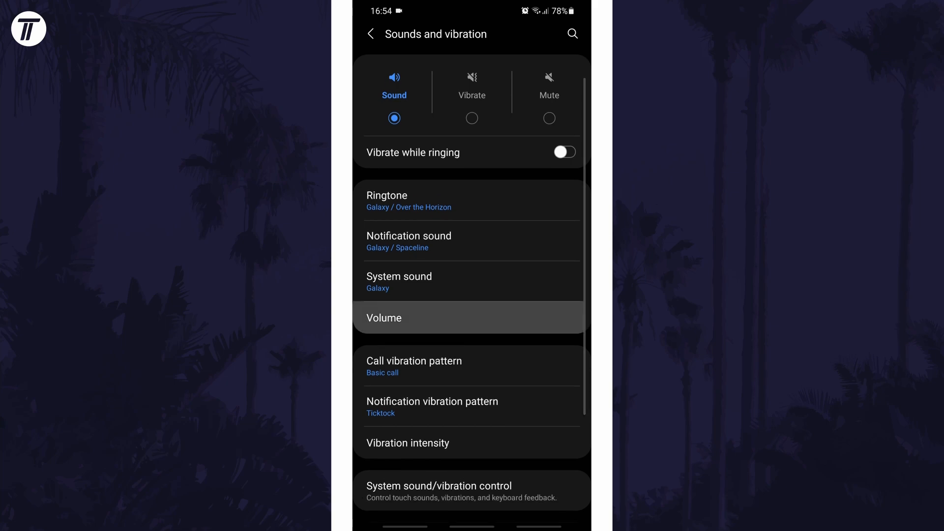
Step: Review the Ringtone, Media, Notifications and System volume sliders, then return to Settings
{"action": "left_click", "coordinate": [383, 318]}
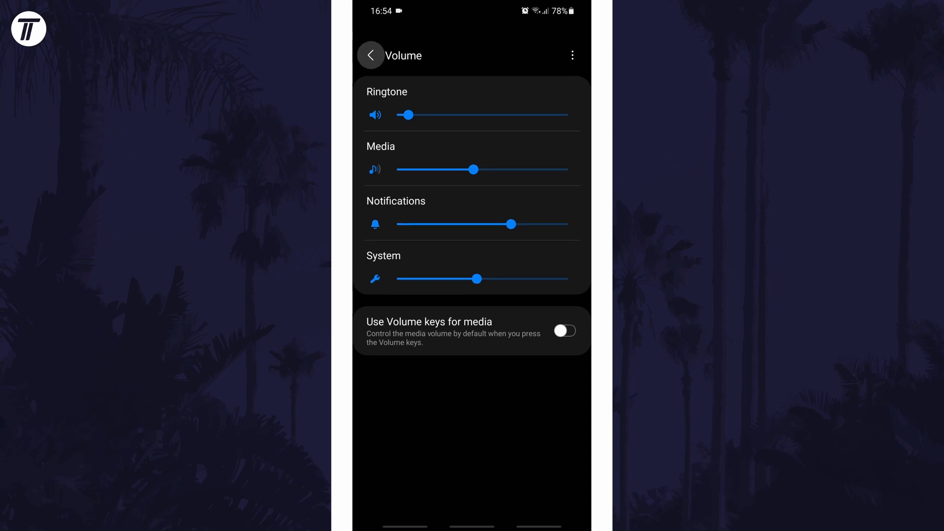
{"action": "left_click", "coordinate": [370, 55]}
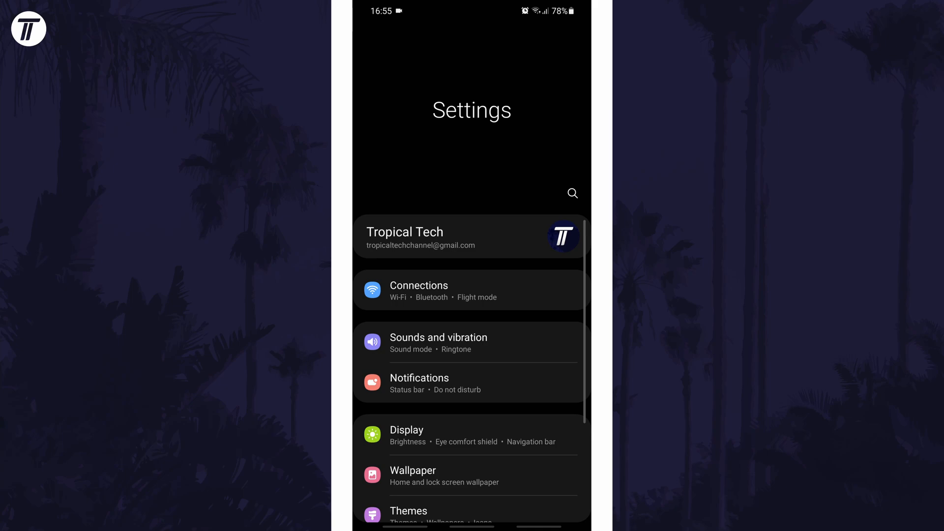
Step: Switch Bluetooth on under Connections so it scans for nearby devices
{"action": "left_click", "coordinate": [419, 291]}
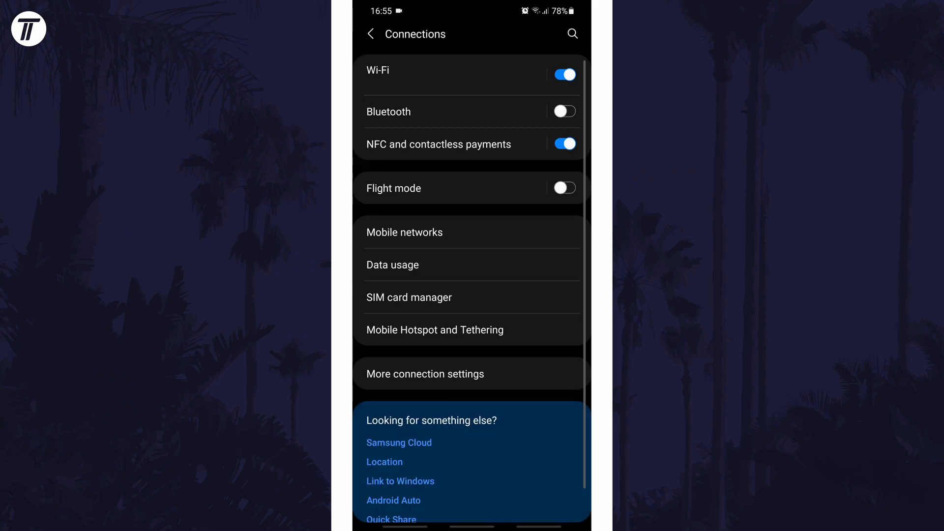
{"action": "left_click", "coordinate": [388, 112]}
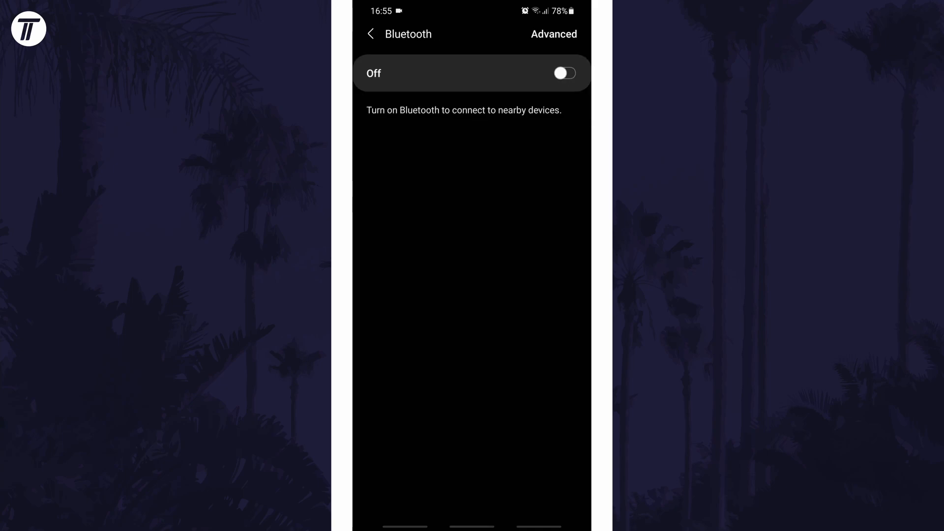
{"action": "left_click", "coordinate": [562, 72]}
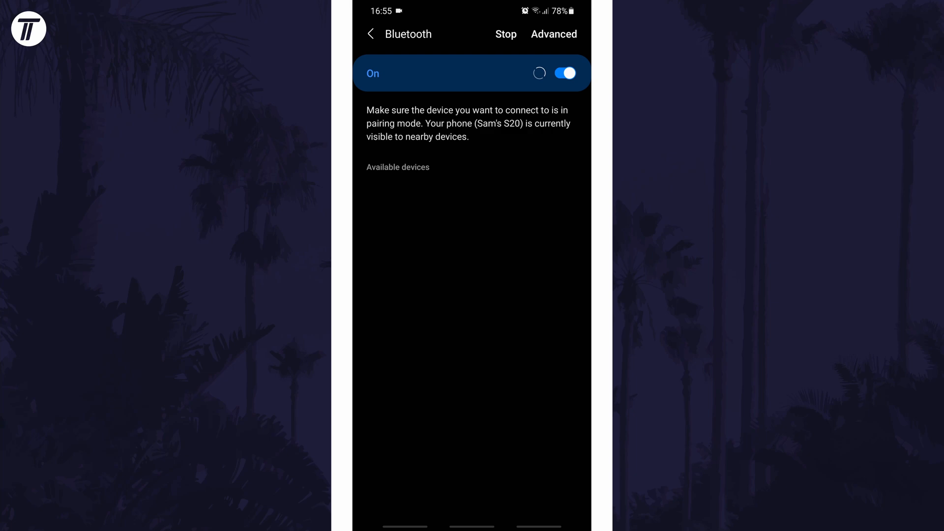
Step: Exit Settings with Bluetooth on and return to the home screen
{"action": "left_click", "coordinate": [561, 73]}
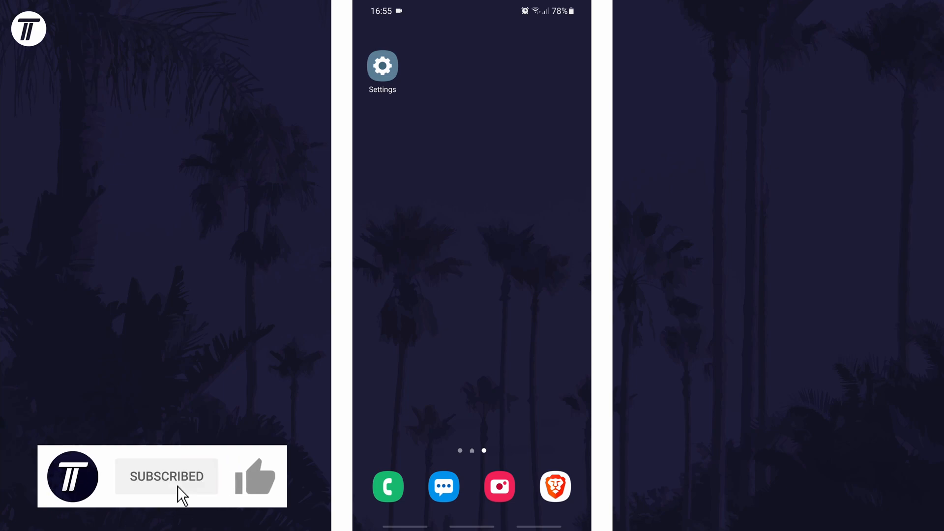
{"action": "left_click", "coordinate": [256, 476]}
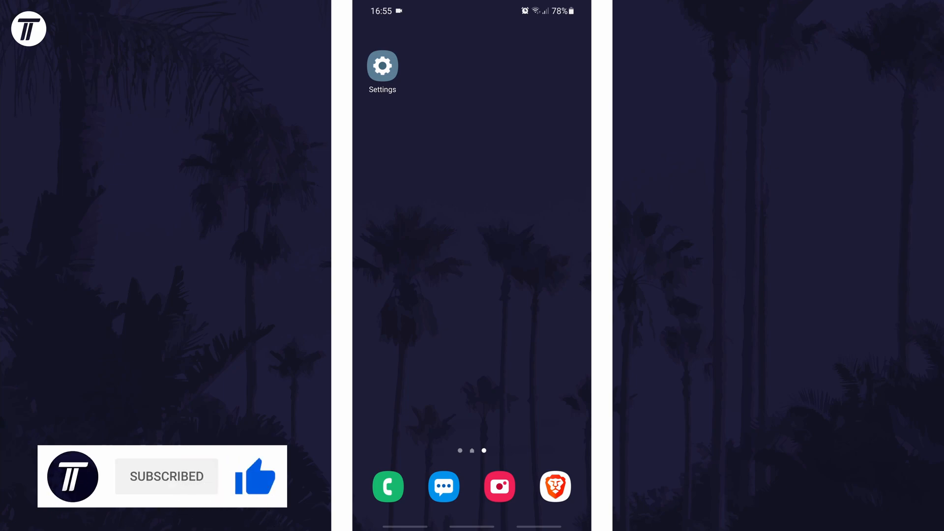